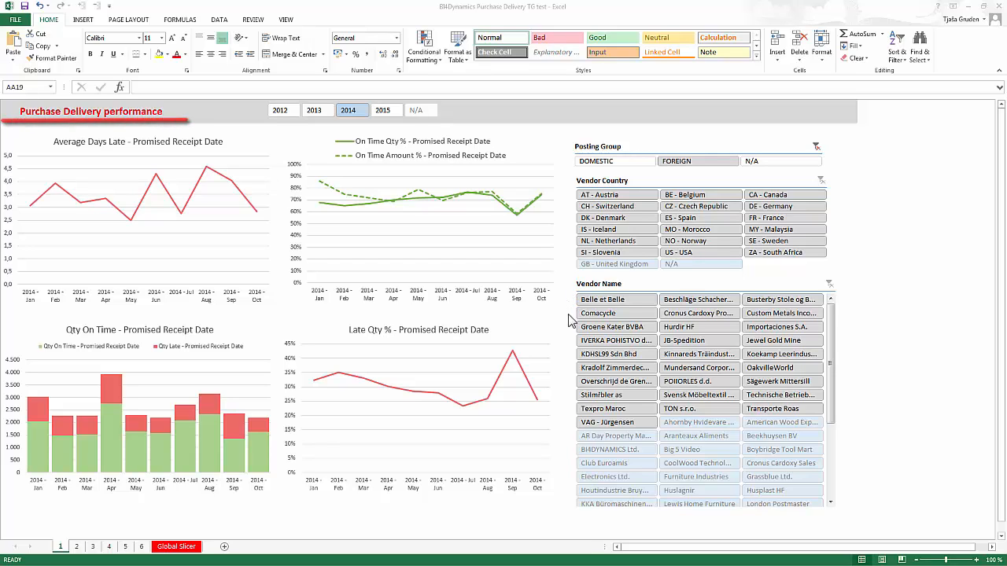
mouse_move(574, 501)
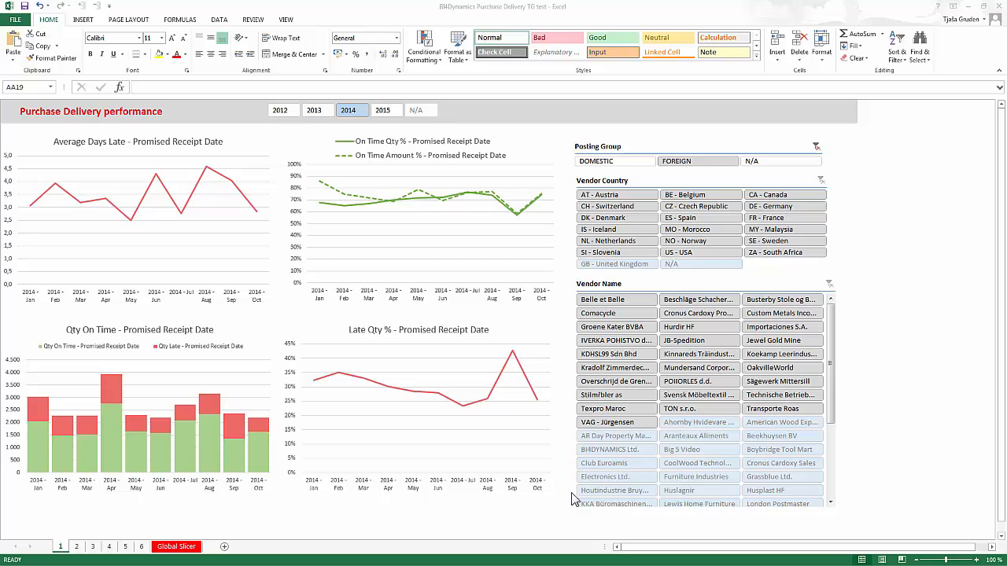
mouse_move(359, 192)
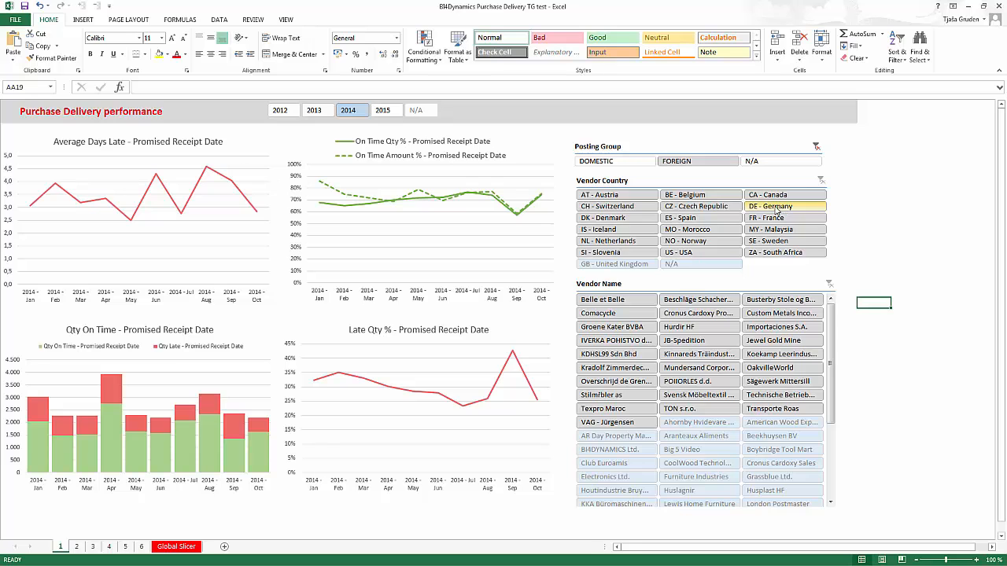
Step: Filter the dashboard to Germany via the Vendor Country slicer (DE - Germany)
left_click(697, 160)
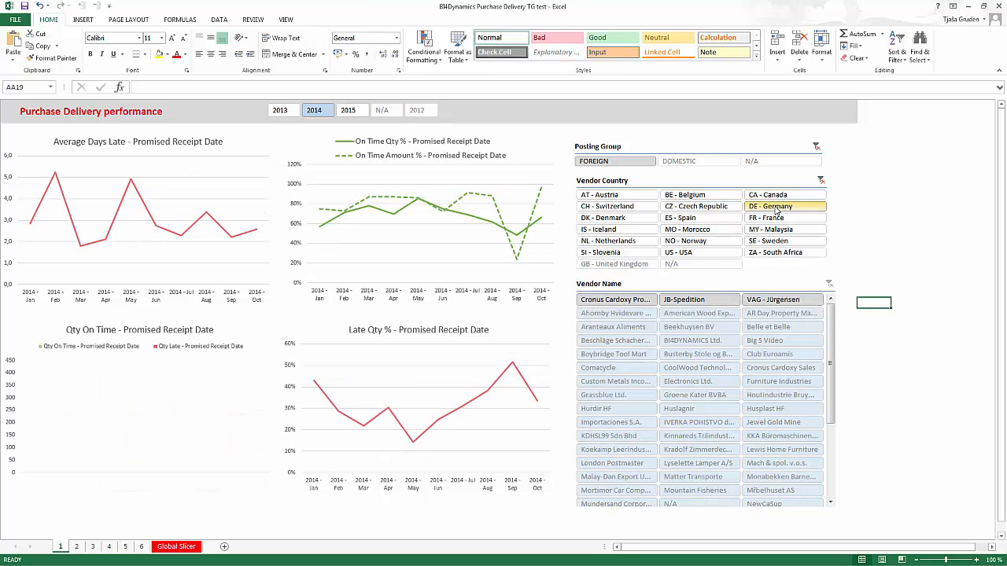
left_click(617, 299)
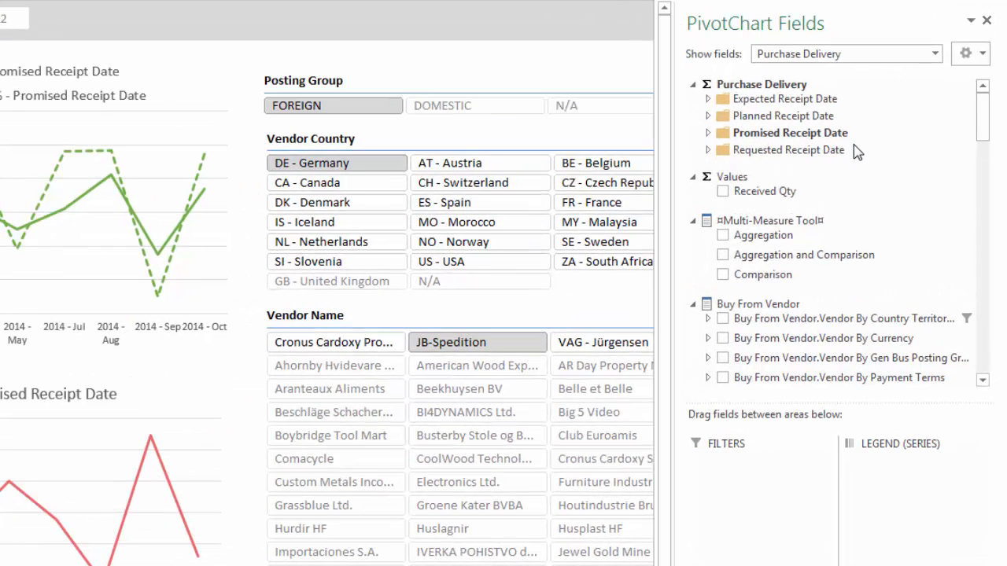
mouse_move(711, 142)
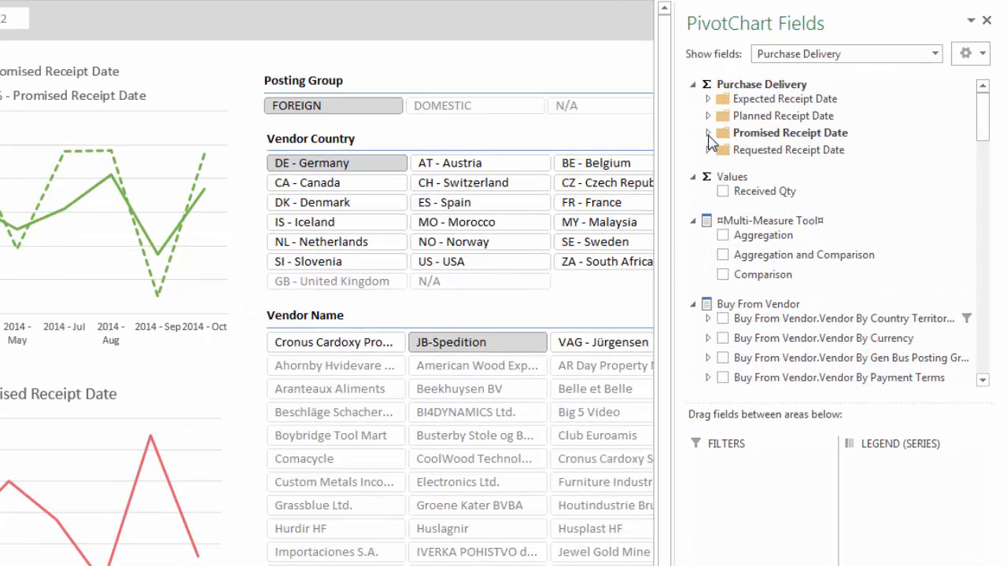
Step: Expand Promised Receipt Date measures and browse the field list down to Pay To Vendor
left_click(708, 133)
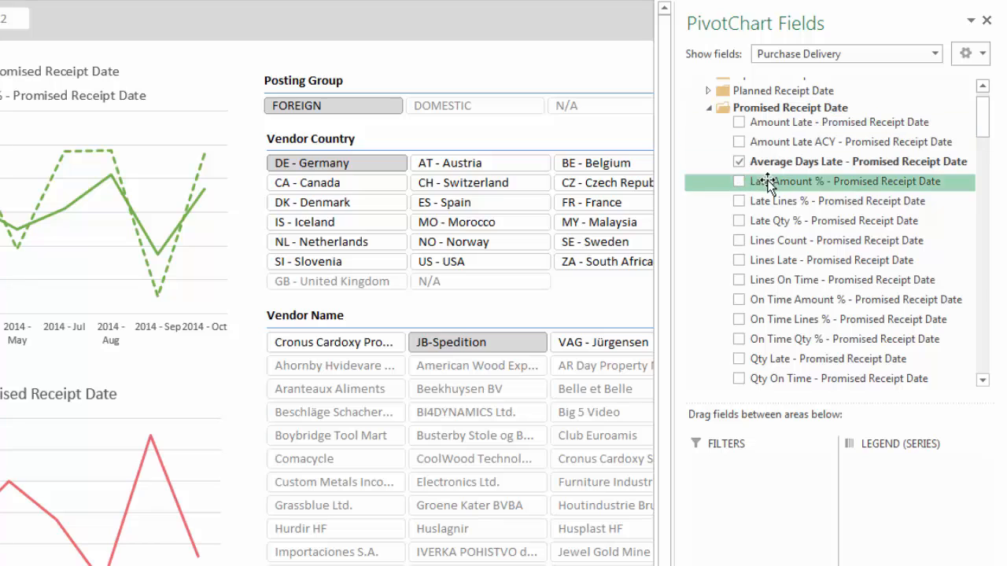
scroll("down", 3)
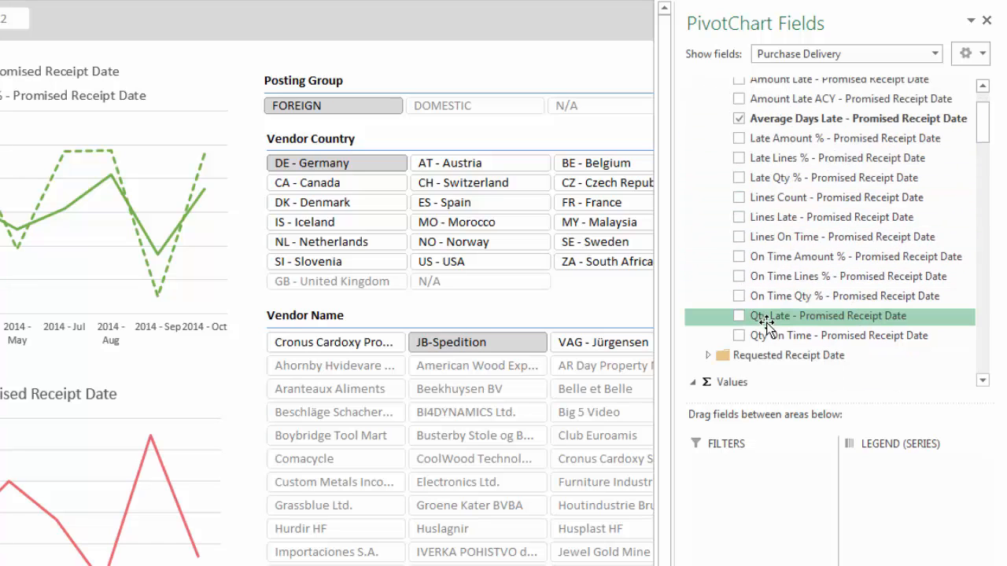
mouse_move(826, 335)
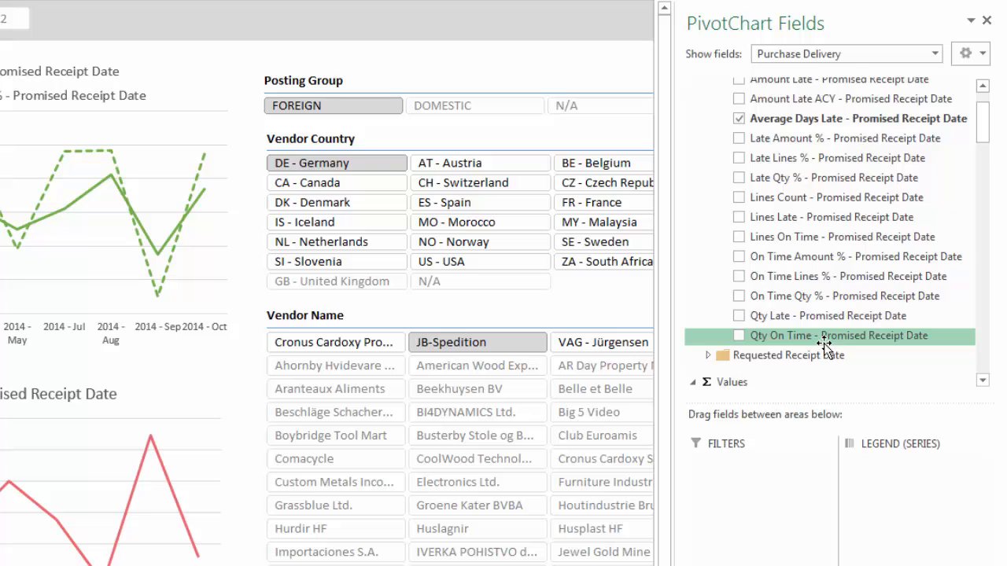
scroll("up", 3)
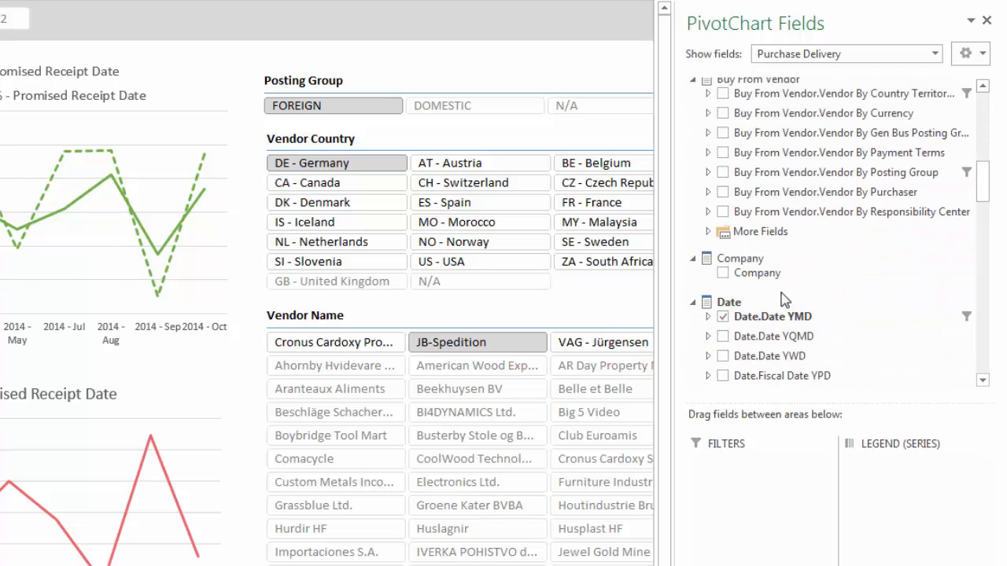
scroll("down", 3)
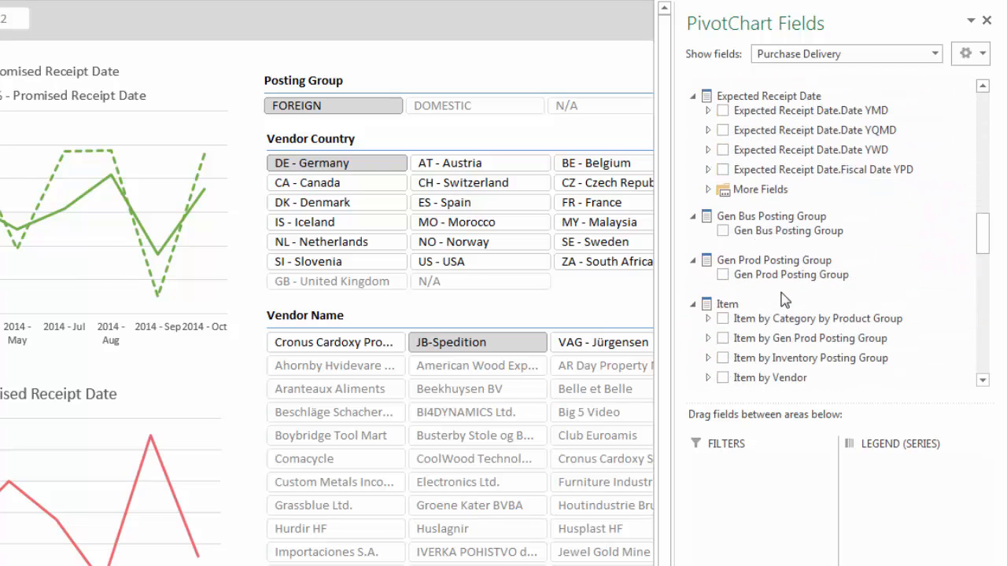
scroll("down", 3)
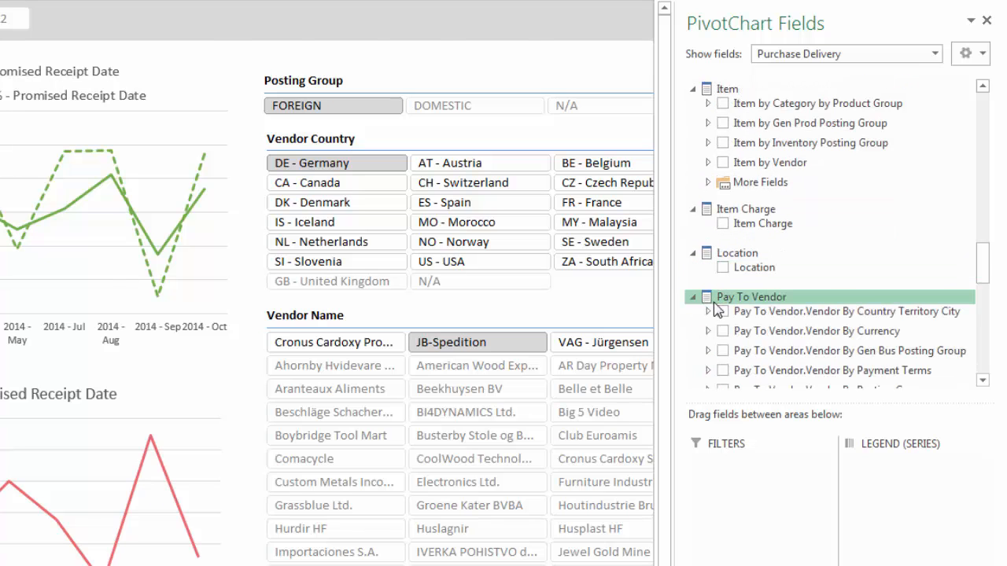
Step: Sort the vendor pivot table by Late Amount % largest first, then move to the document-level sheet
left_click(142, 546)
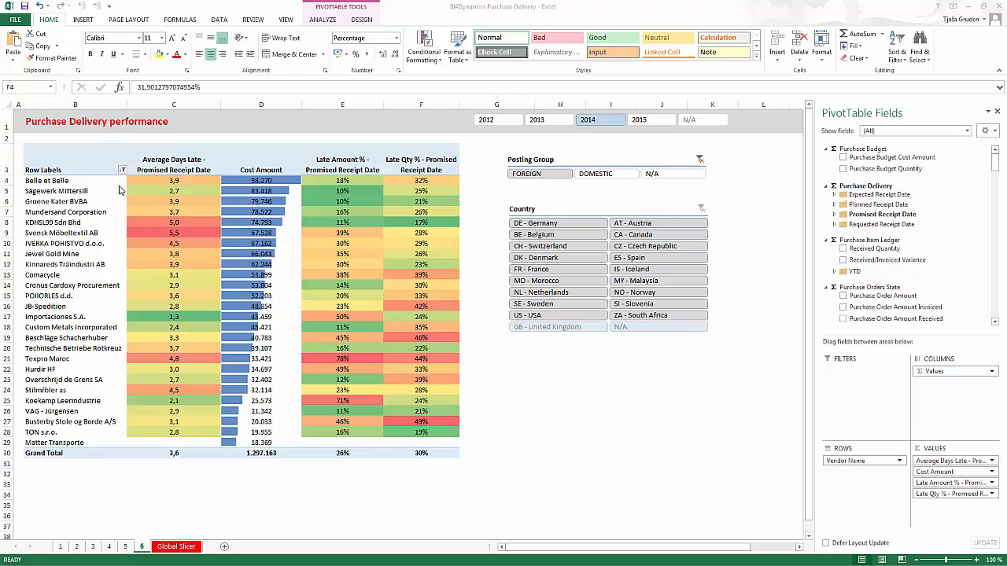
mouse_move(166, 185)
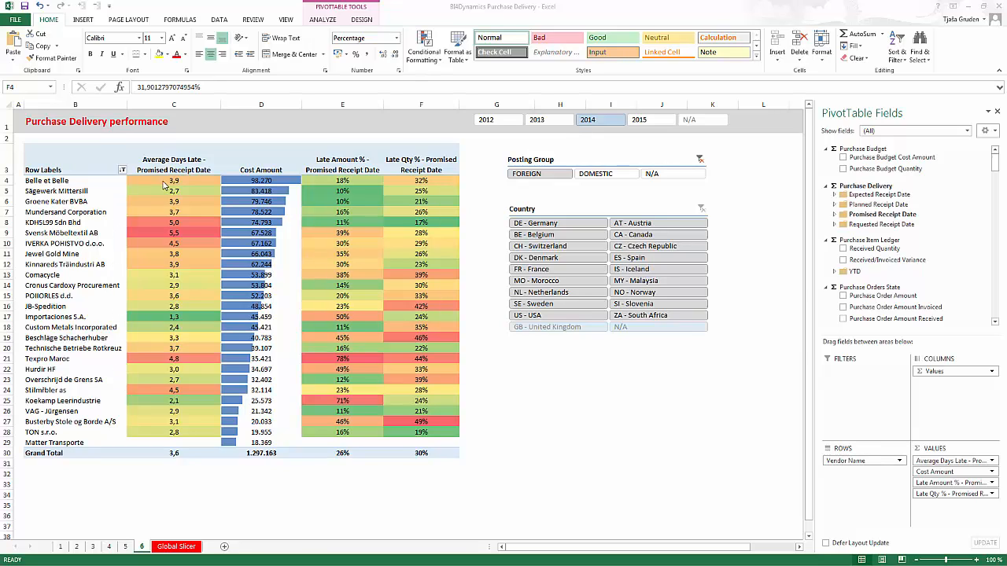
mouse_move(289, 214)
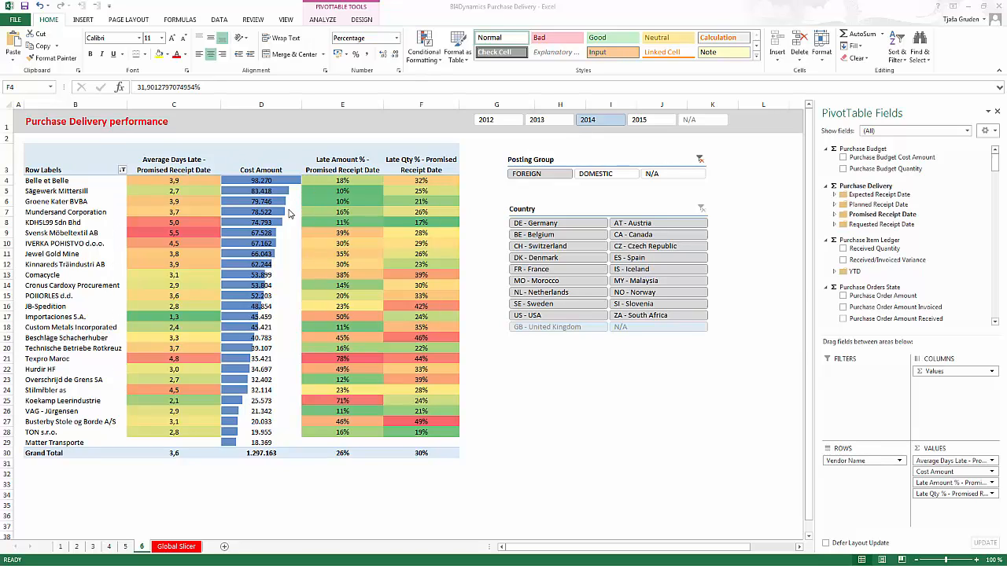
mouse_move(271, 270)
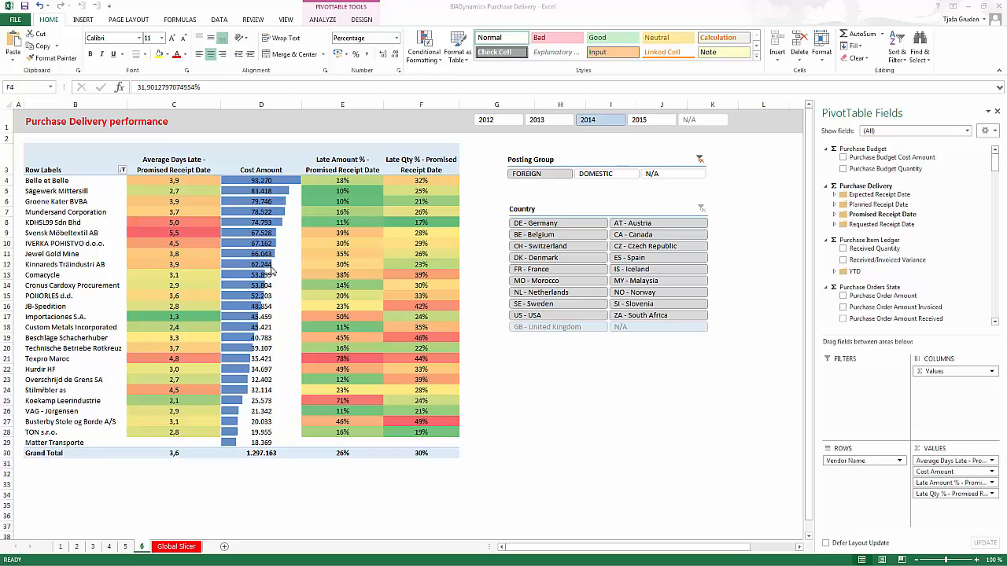
mouse_move(383, 195)
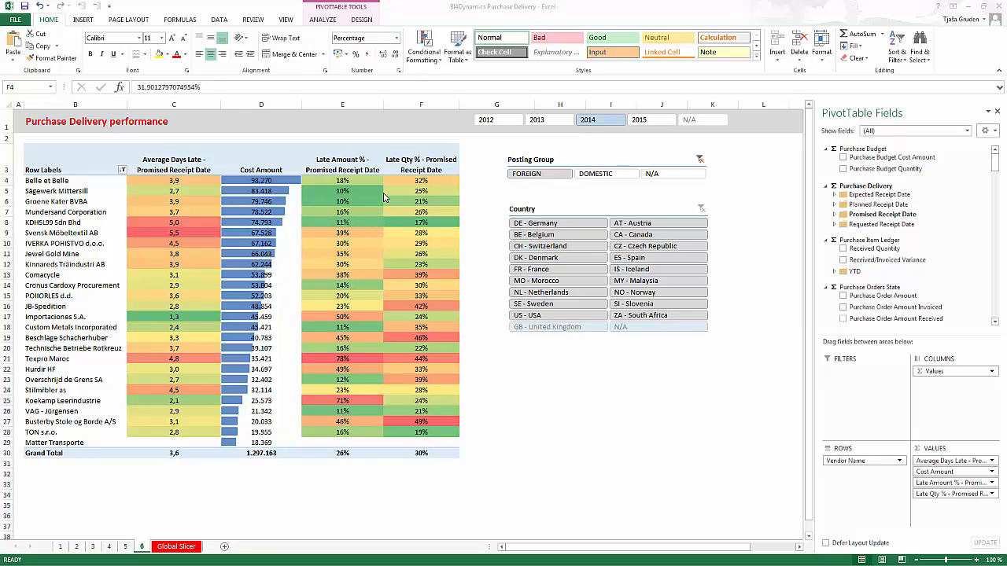
mouse_move(213, 183)
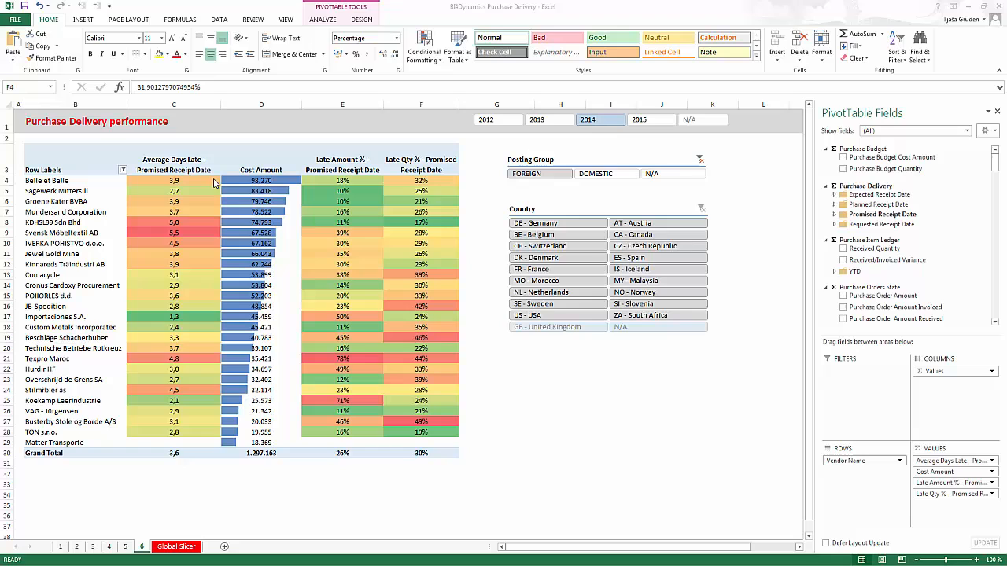
mouse_move(233, 170)
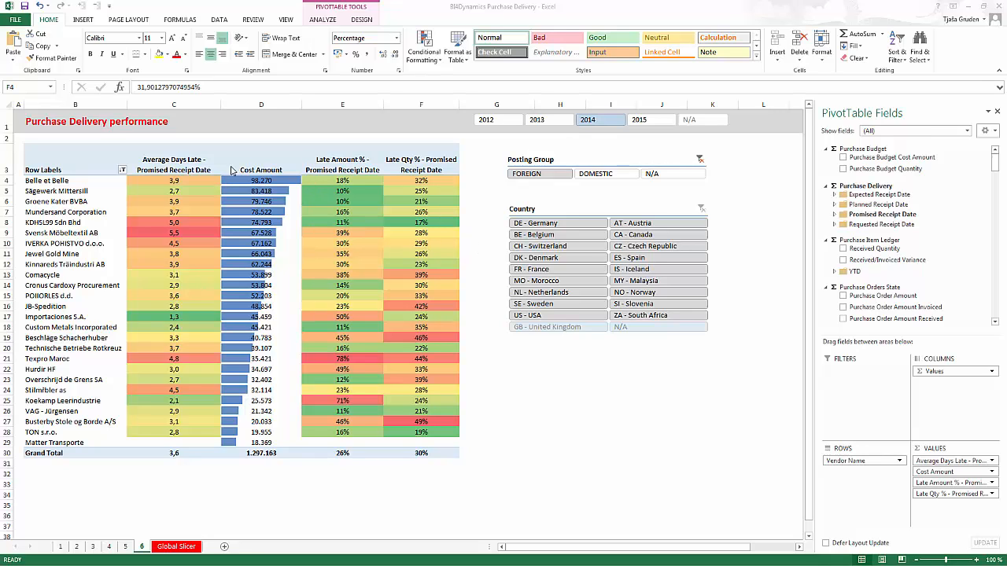
left_click(897, 45)
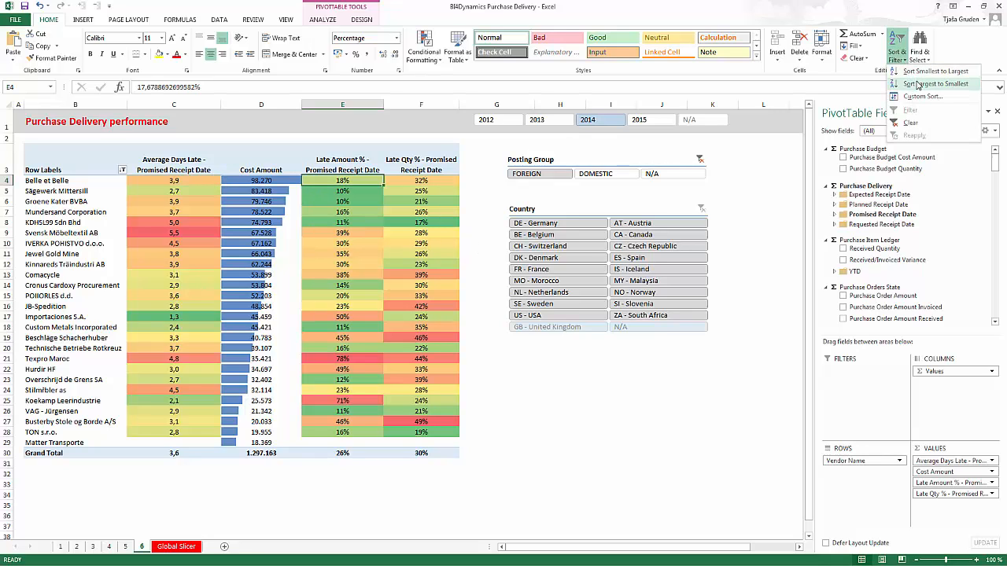
left_click(934, 83)
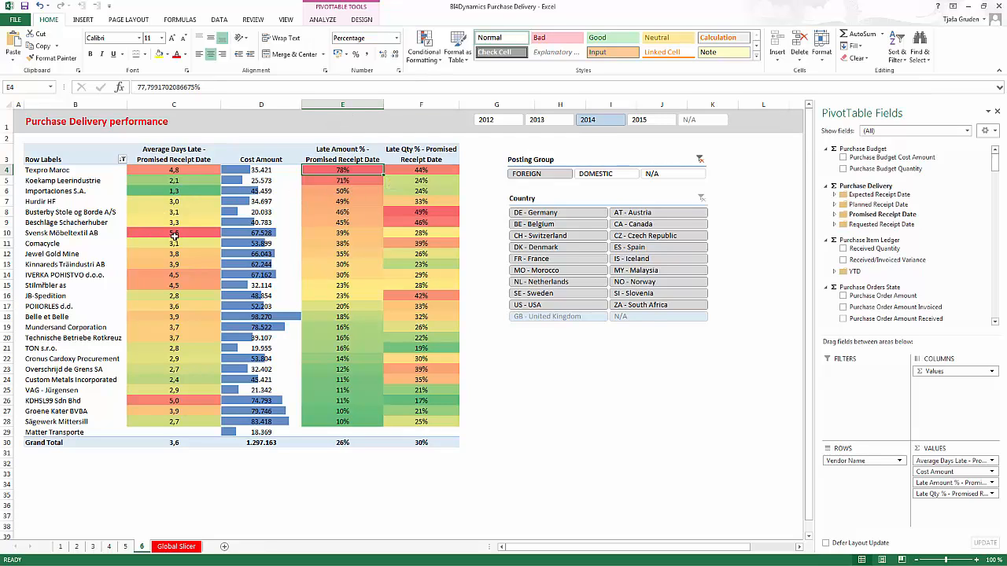
mouse_move(173, 233)
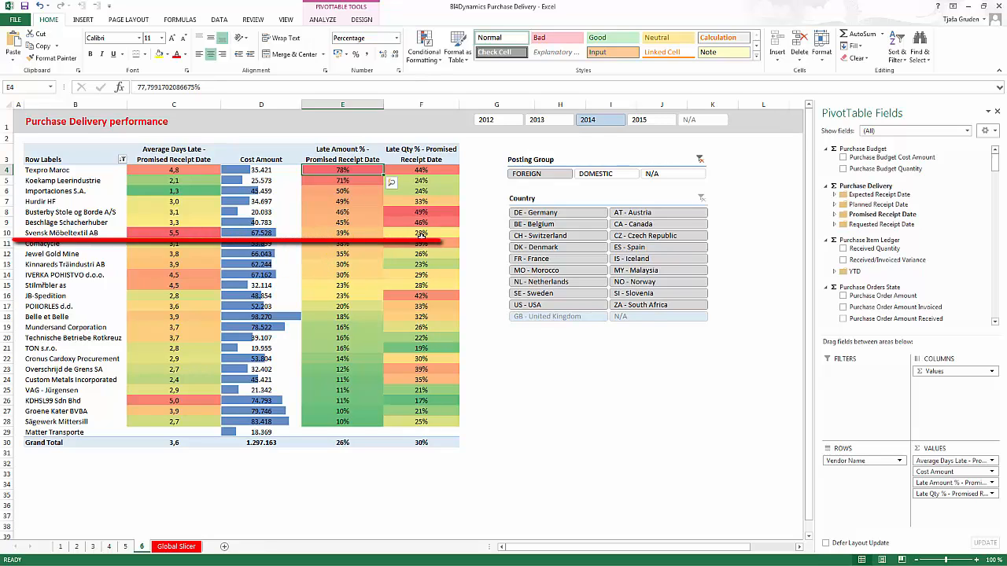
mouse_move(443, 233)
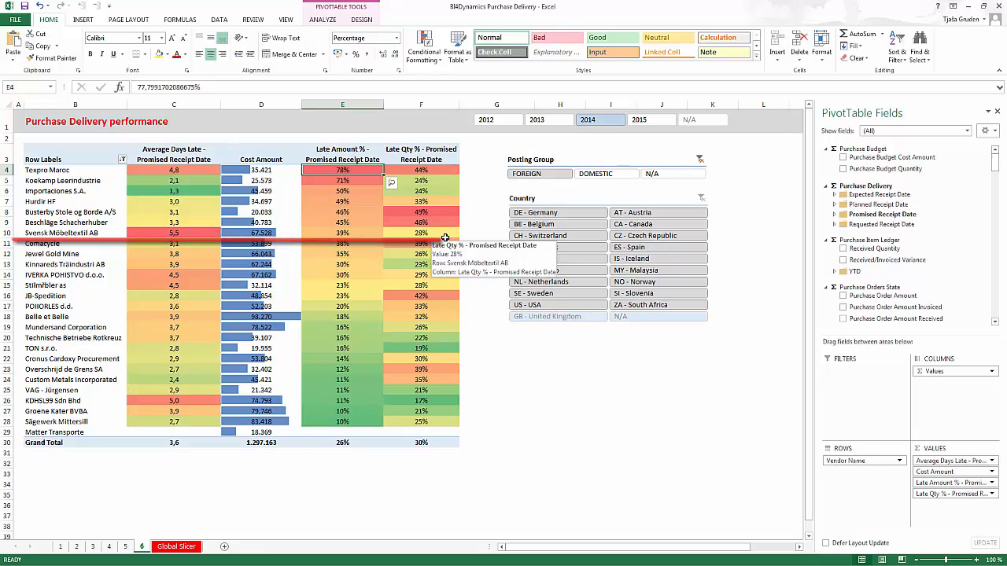
left_click(126, 547)
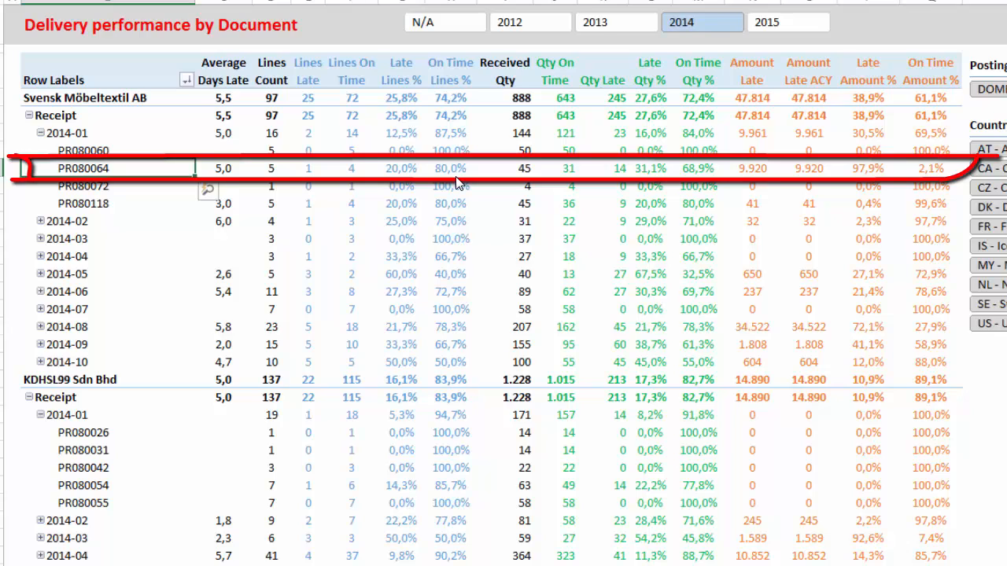
mouse_move(525, 185)
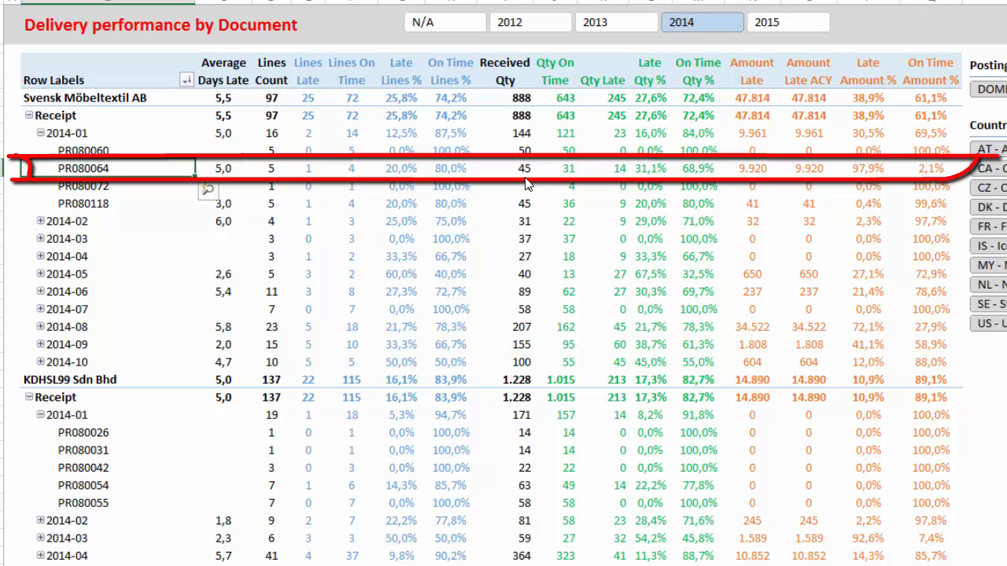
mouse_move(561, 183)
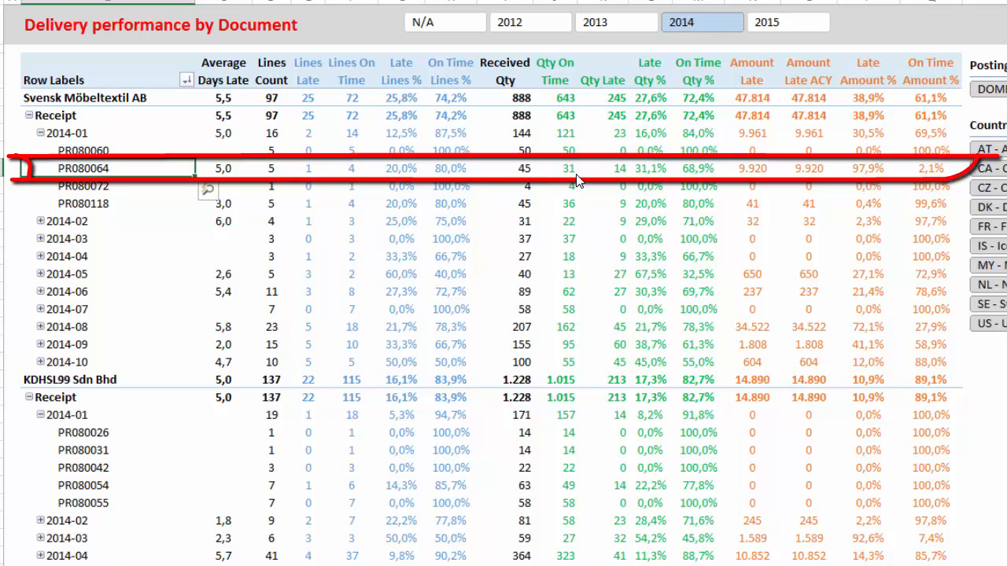
mouse_move(617, 184)
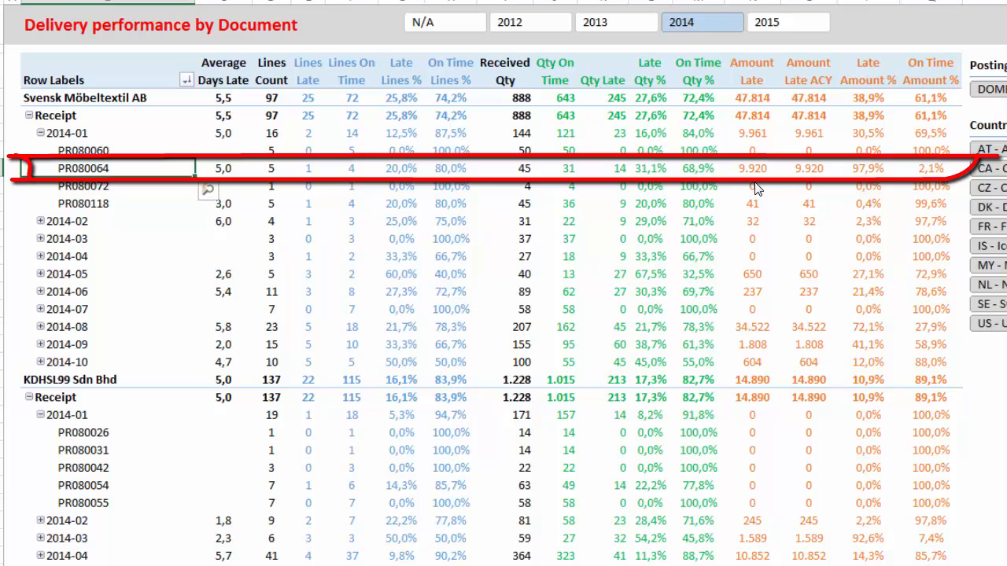
mouse_move(794, 113)
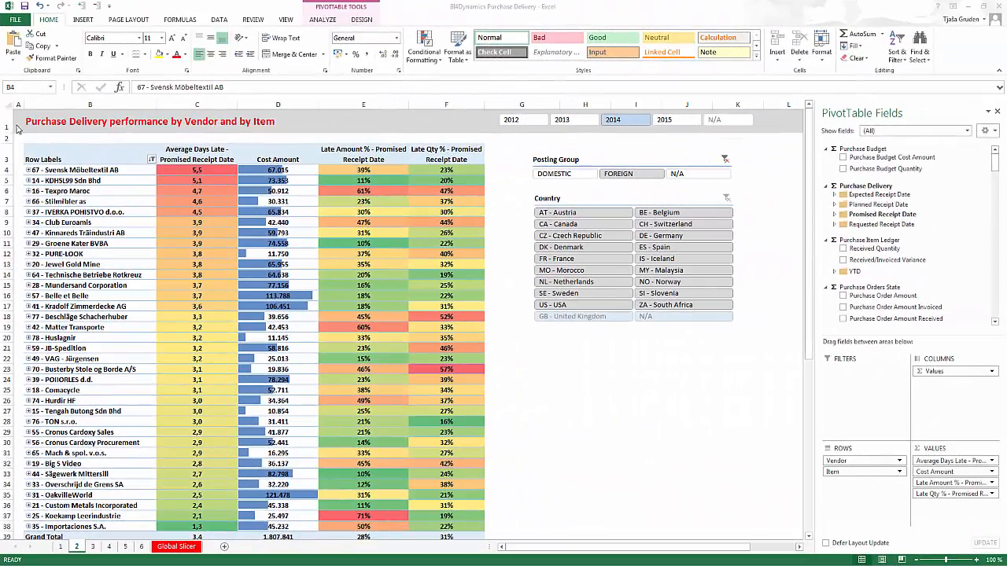
mouse_move(251, 136)
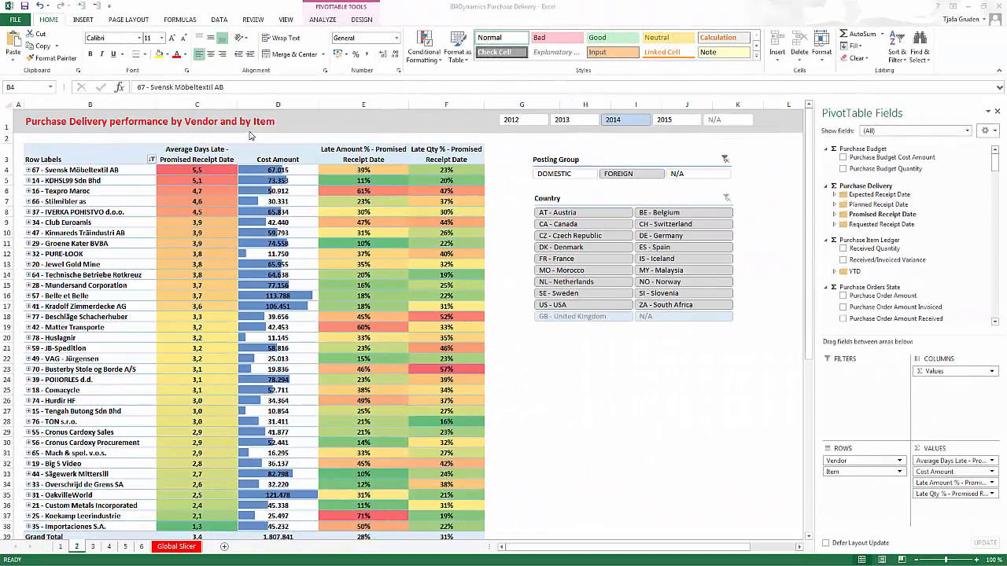
mouse_move(28, 143)
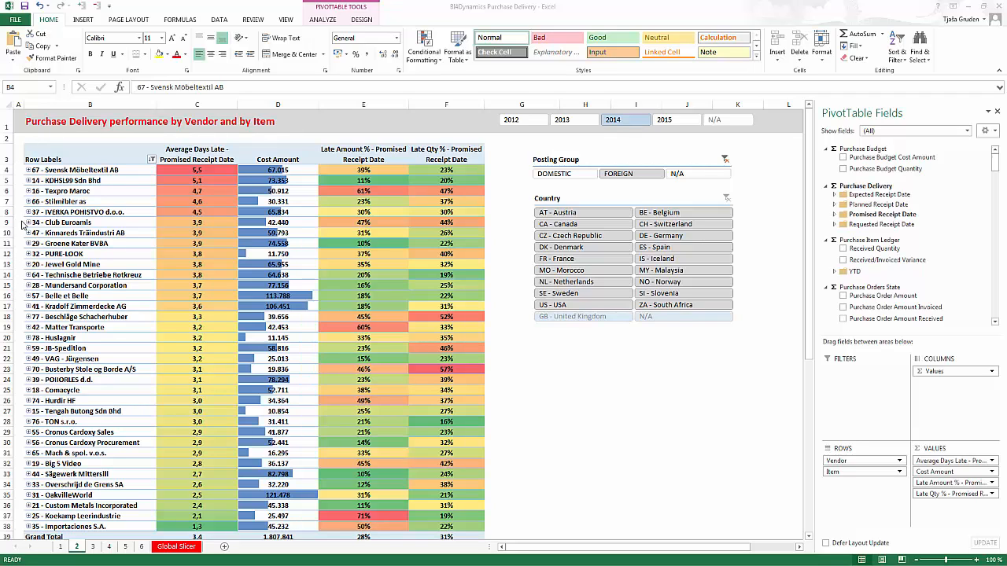
Step: Expand vendor 67 - Svensk Möbeltextil AB to list its supplied items
left_click(30, 170)
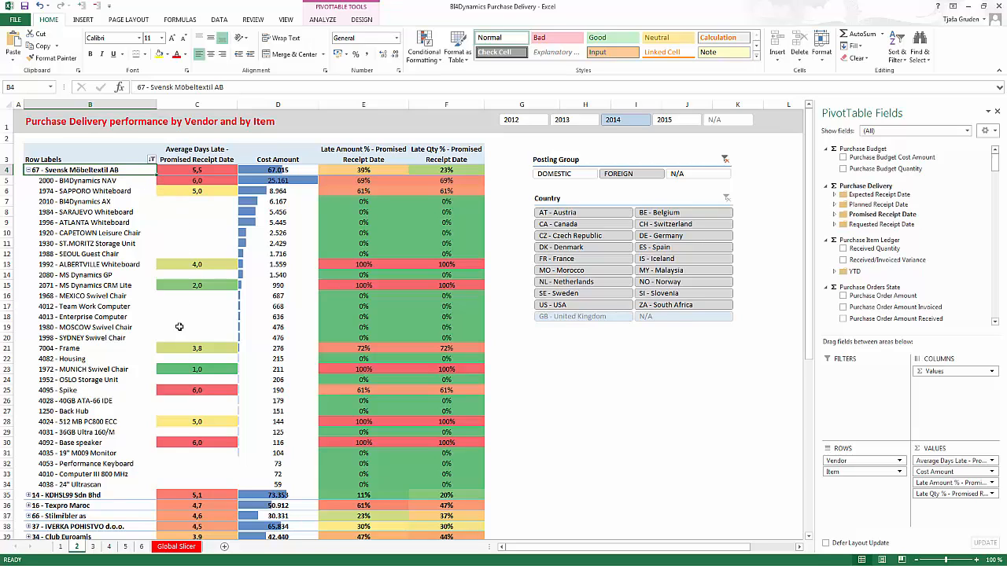
mouse_move(485, 286)
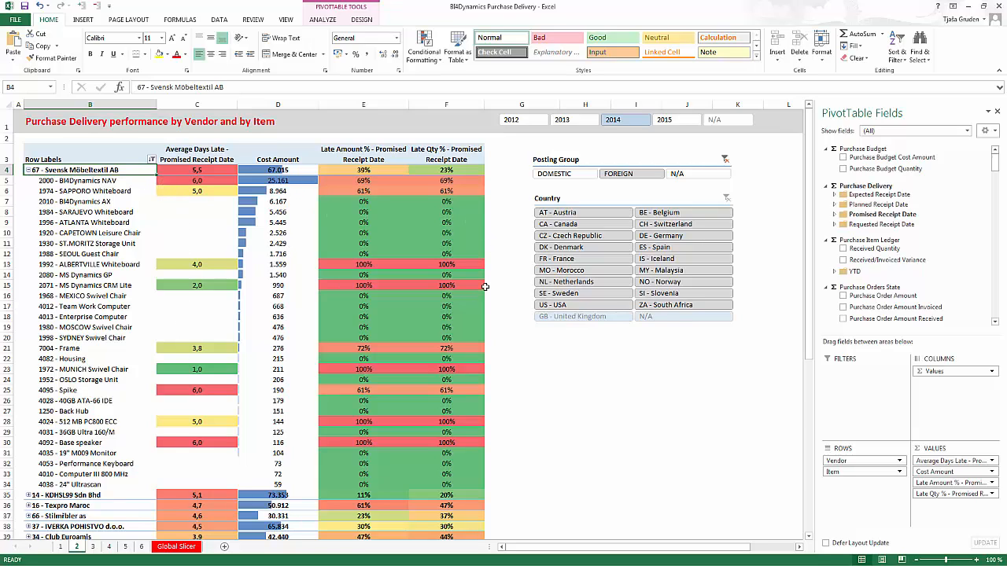
mouse_move(749, 463)
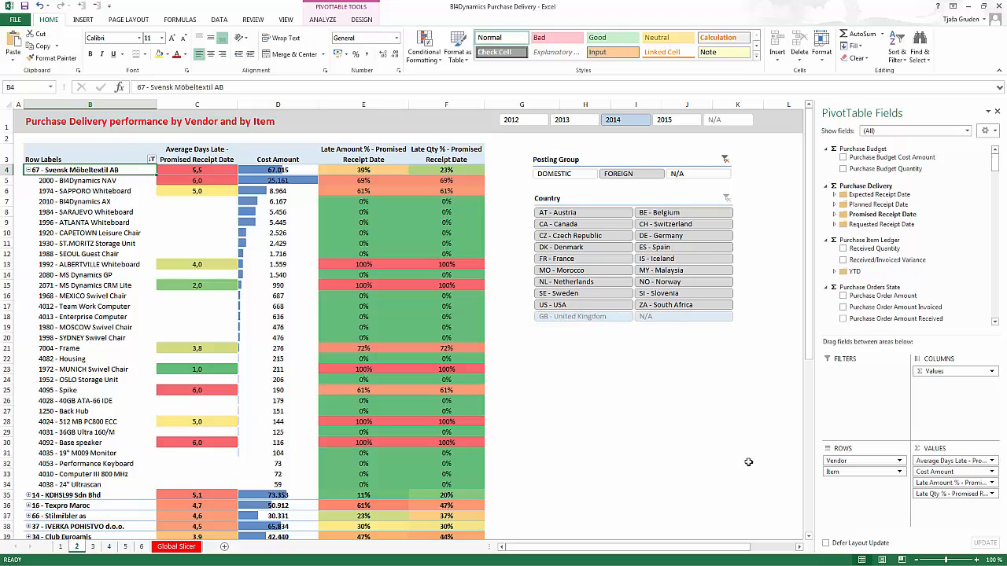